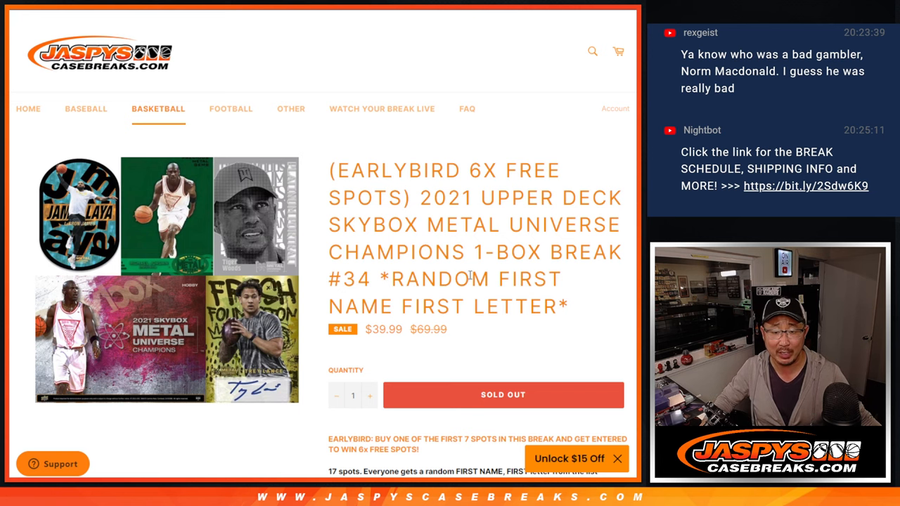
Step: Scroll the Skybox Metal Universe break #34 page to read the break rules
scroll("down", 3)
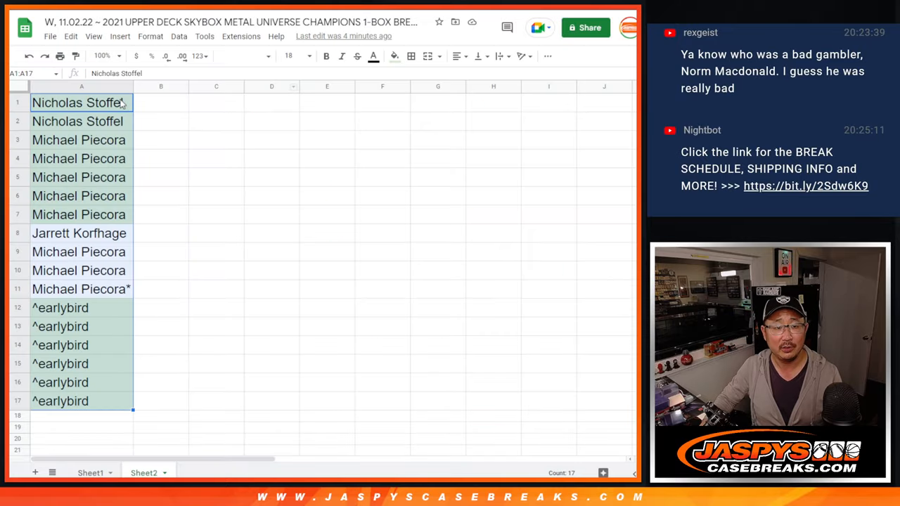
Step: Scroll down Sheet2 to the seven early-bird buyer names
scroll("down", 3)
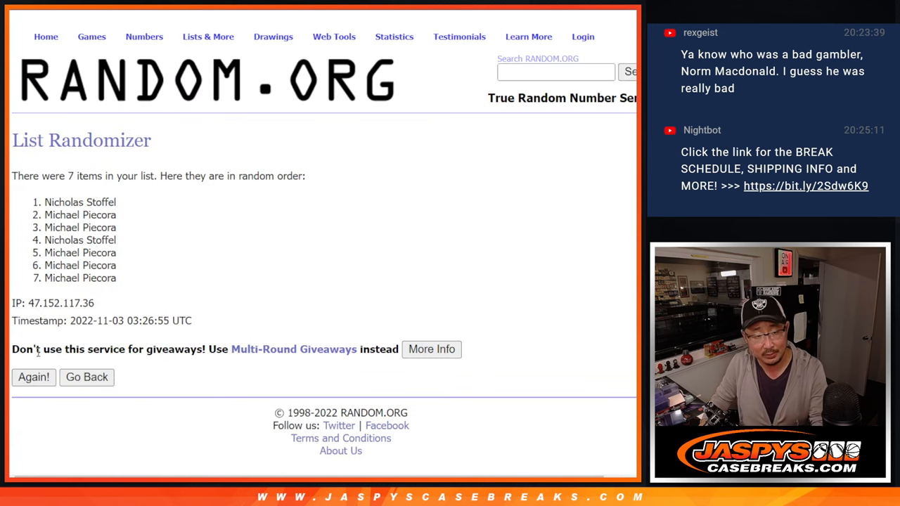
Step: Reshuffle the seven early-bird names on RANDOM.ORG four more times
left_click(33, 377)
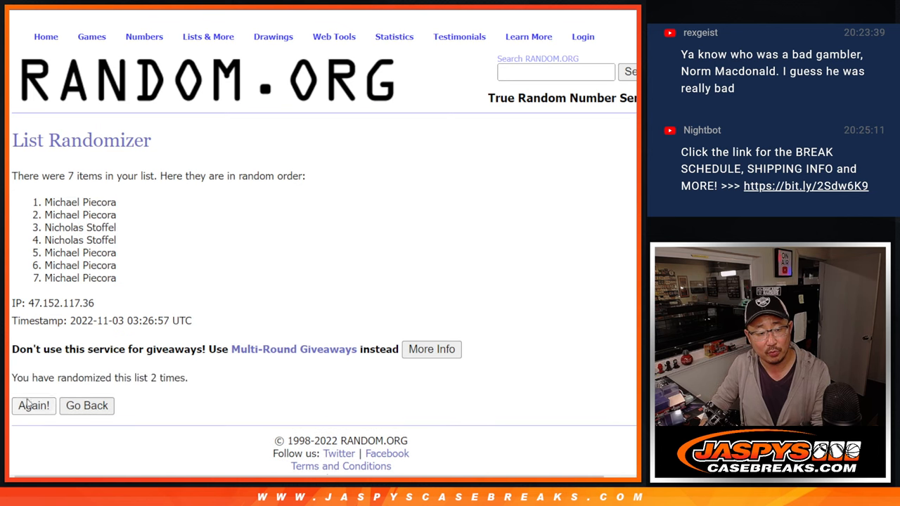
left_click(33, 405)
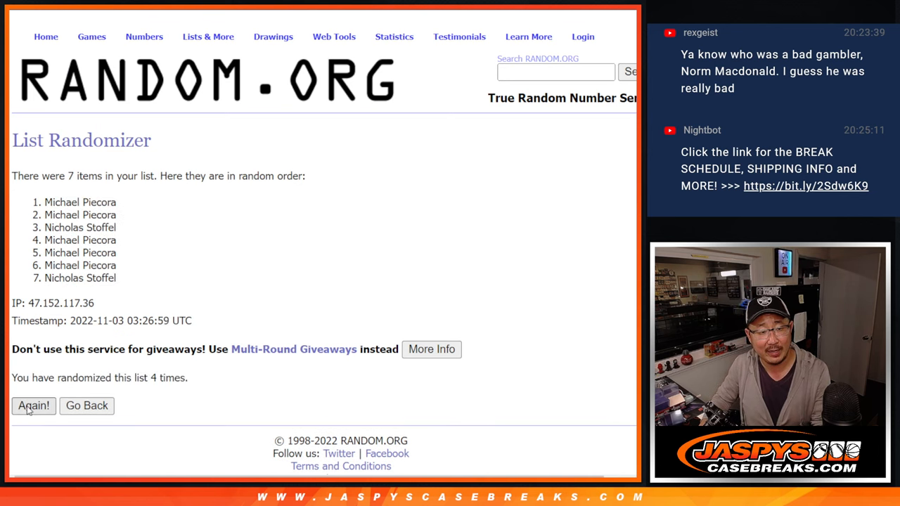
left_click(33, 406)
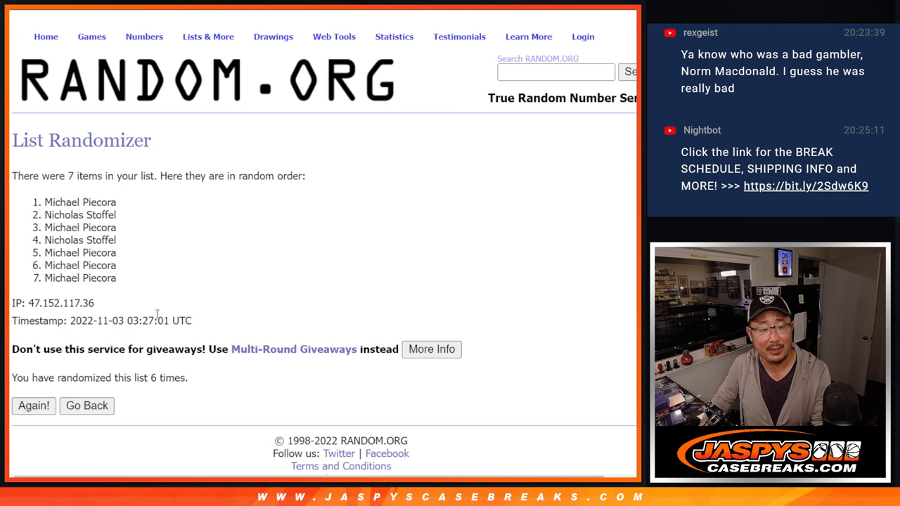
left_click(33, 405)
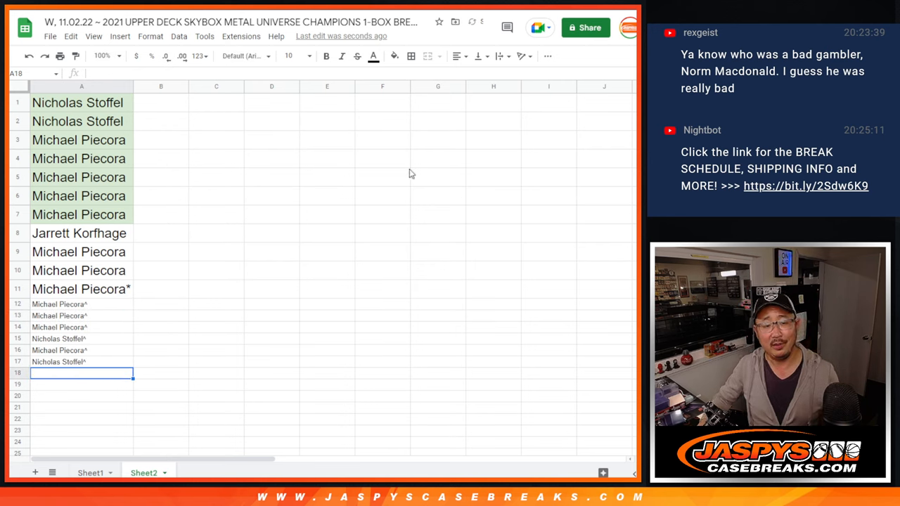
mouse_move(128, 325)
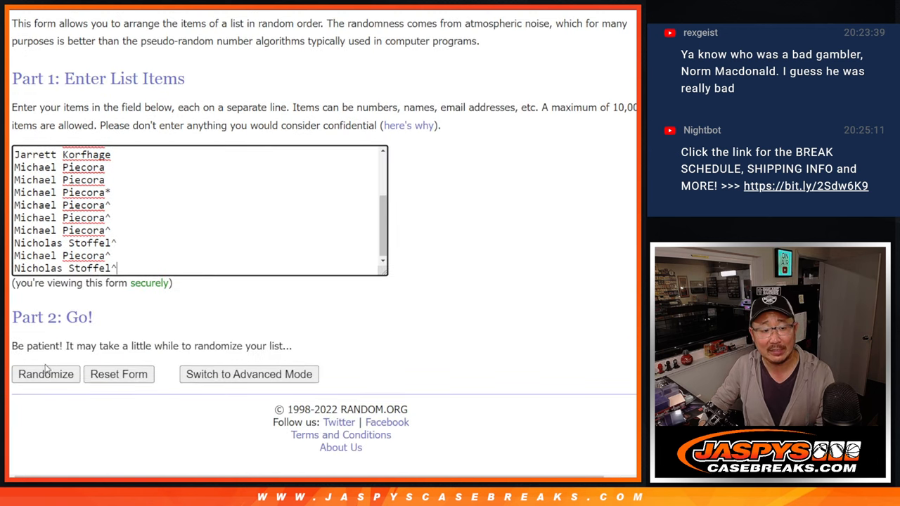
Step: Randomize the 17 entered names, then reshuffle them once more
left_click(45, 374)
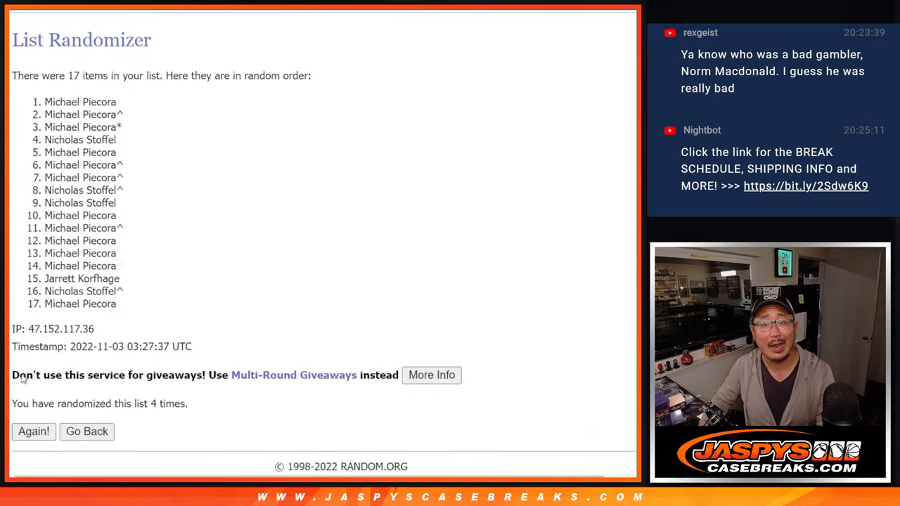
left_click(33, 430)
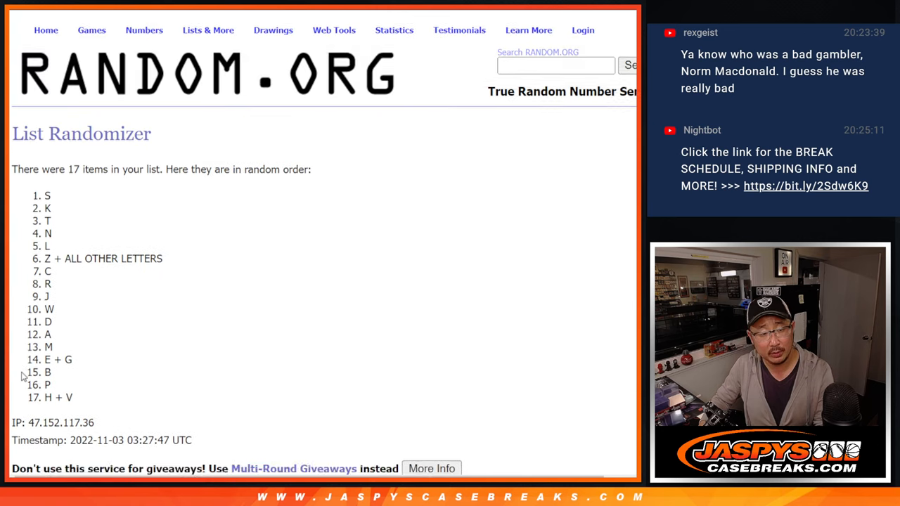
Step: Reshuffle the 17-entry letter list twice on RANDOM.ORG
left_click(33, 374)
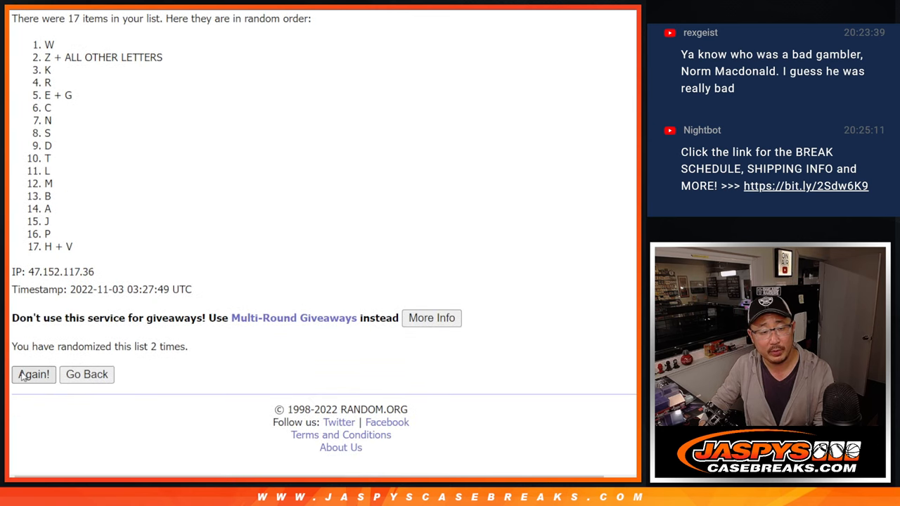
left_click(33, 374)
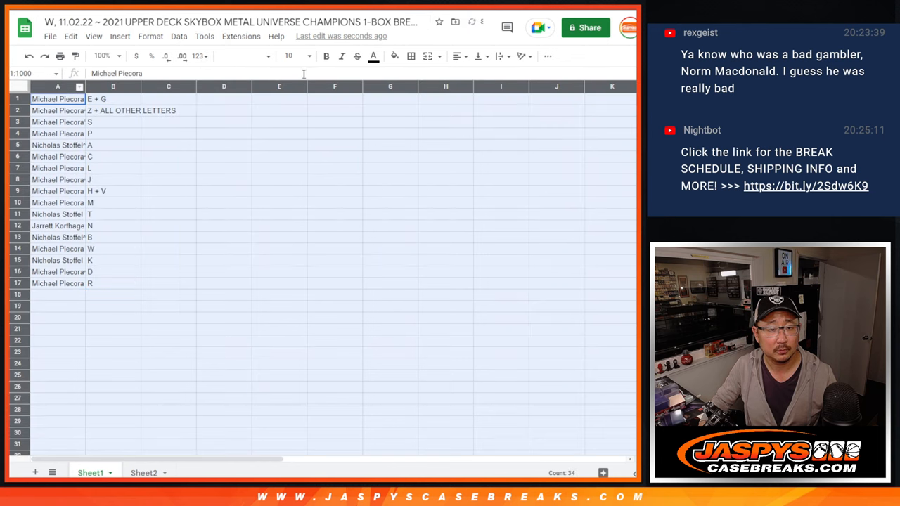
Step: Change the table's font and size, then search the sheet for 'pieco'
left_click(288, 56)
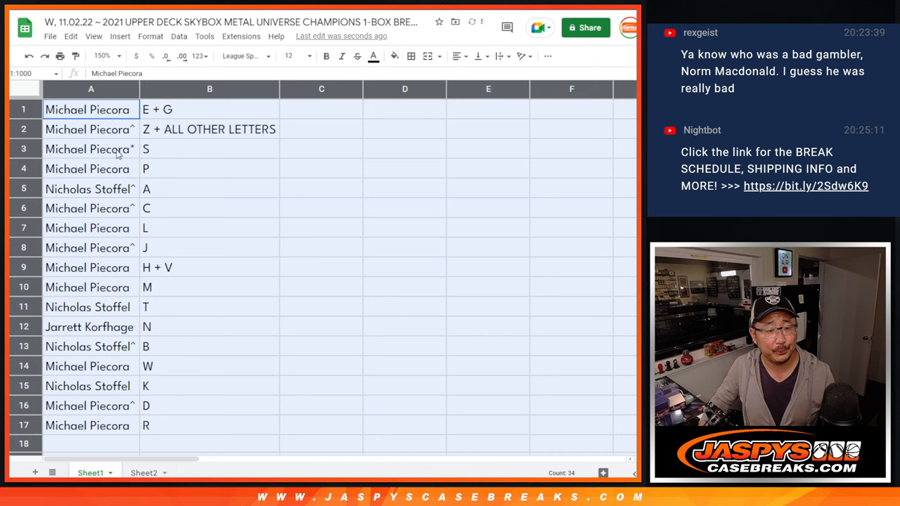
key("ctrl+f")
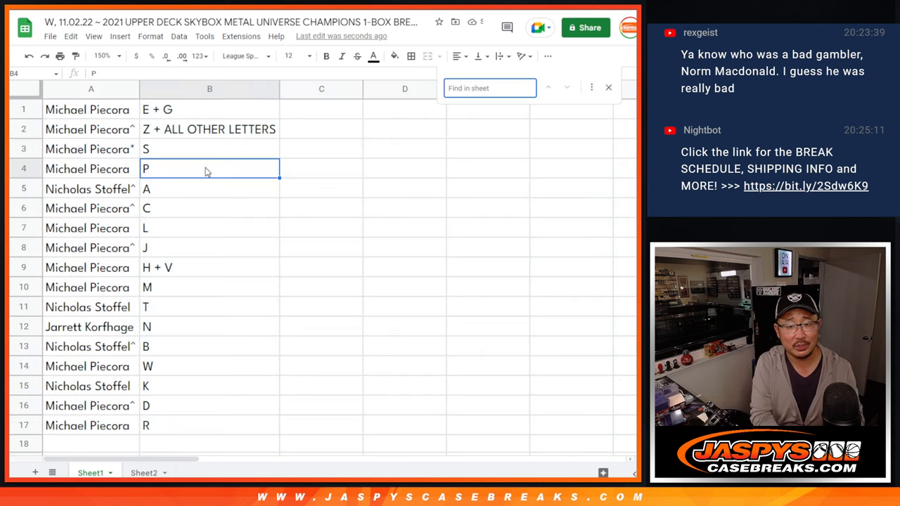
type("pieco")
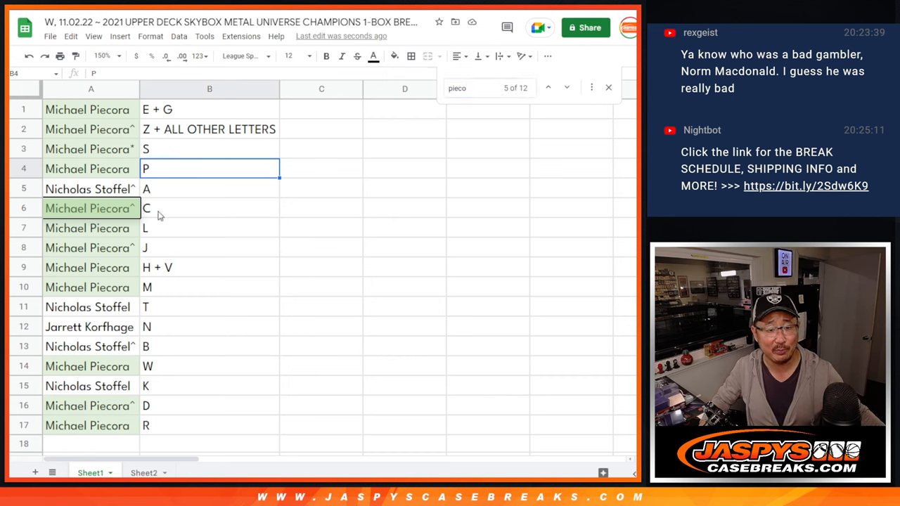
left_click(209, 286)
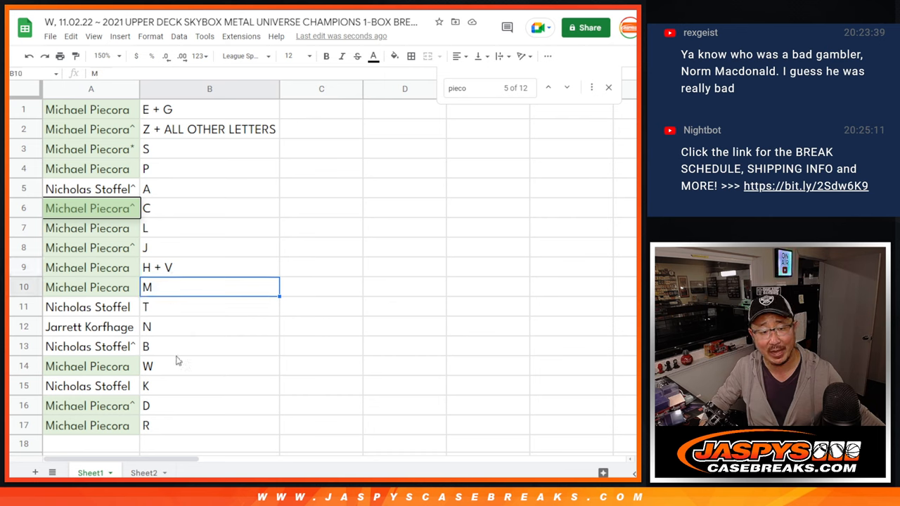
left_click(209, 425)
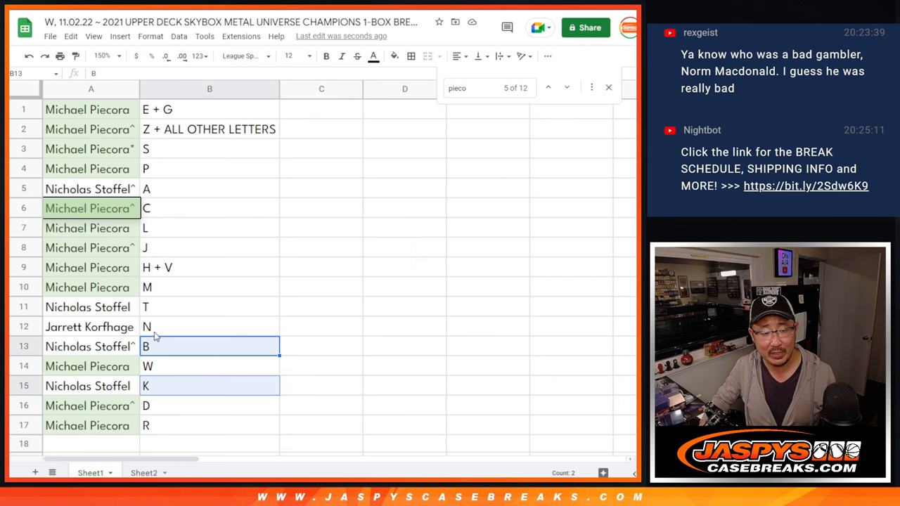
left_click(209, 188)
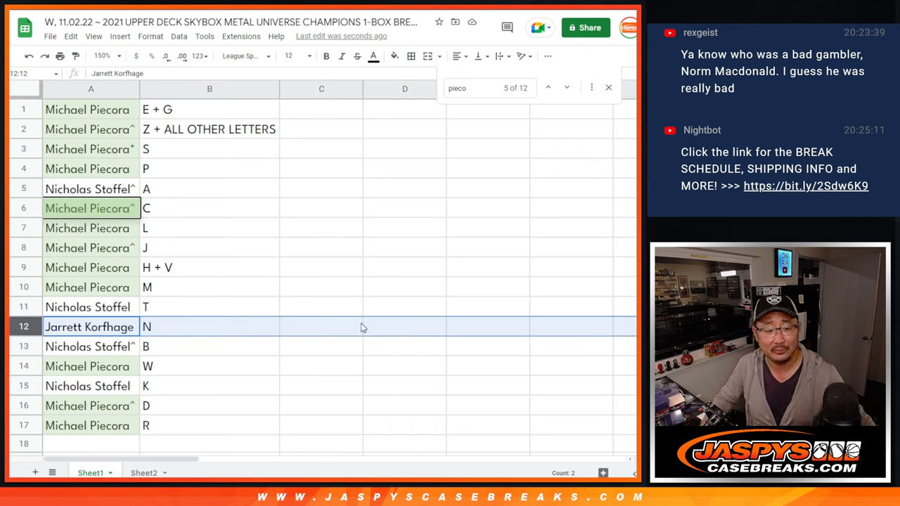
Step: Sort the sheet A to Z by the letter column and add cell borders
right_click(209, 88)
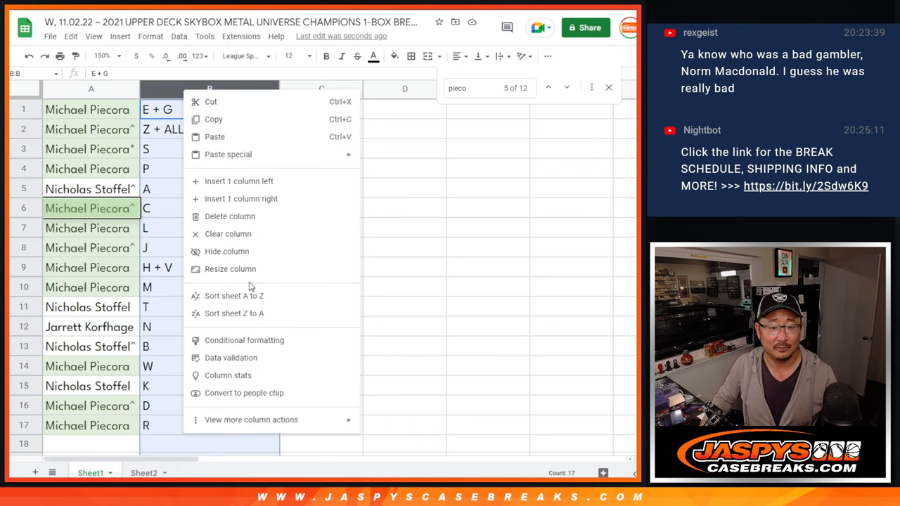
left_click(233, 295)
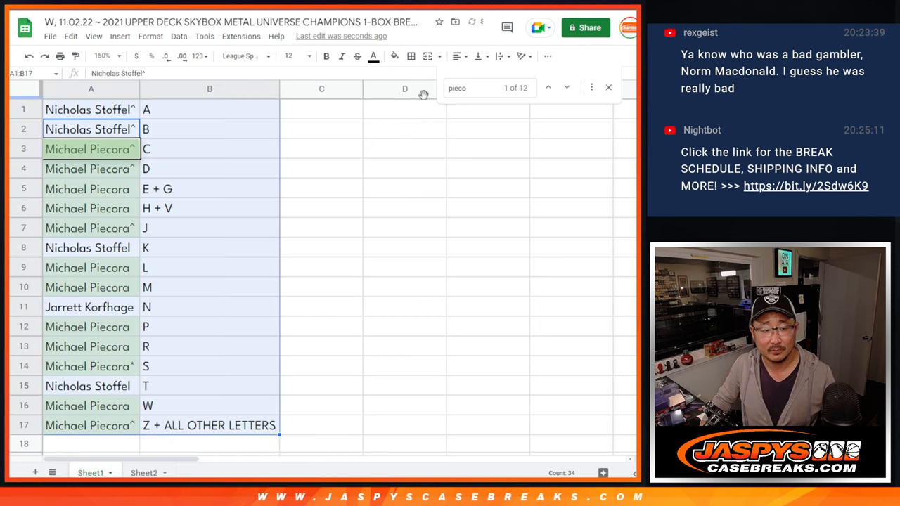
left_click(411, 57)
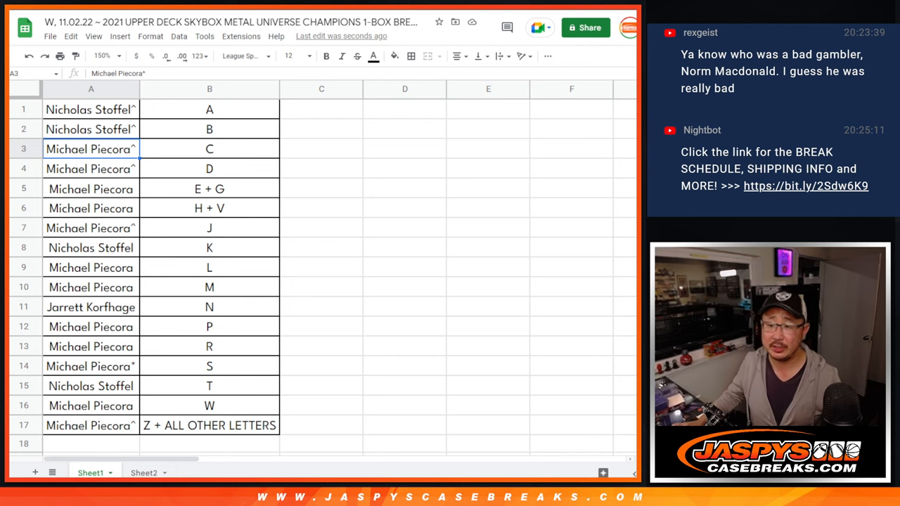
Step: Print the one-page bordered name–letter table, continuing past print settings
left_click(60, 56)
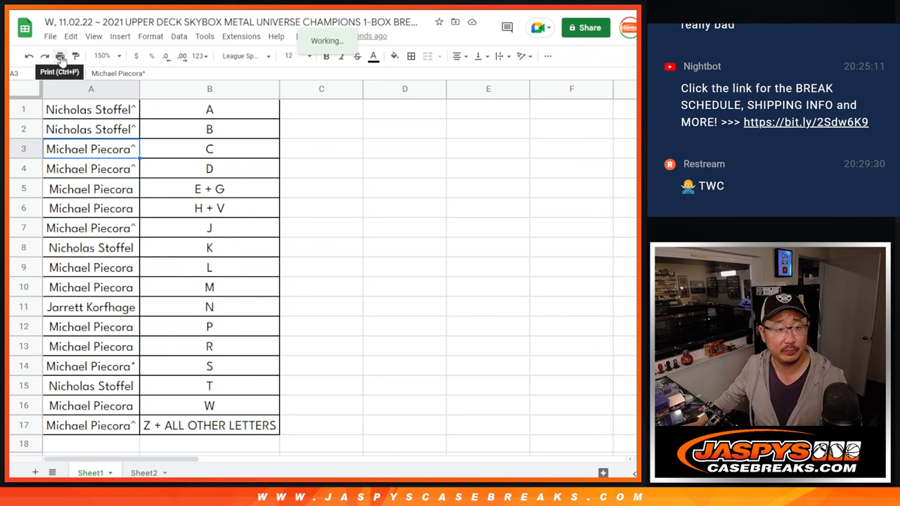
left_click(60, 55)
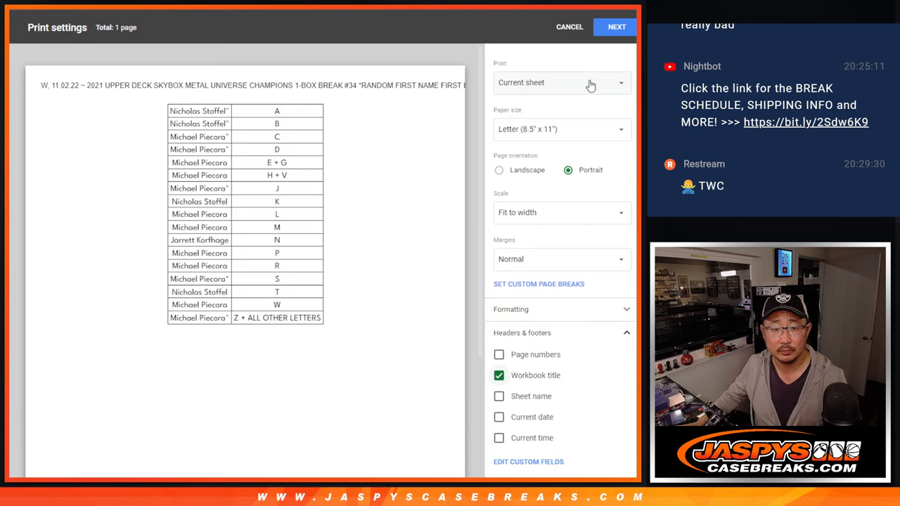
left_click(568, 26)
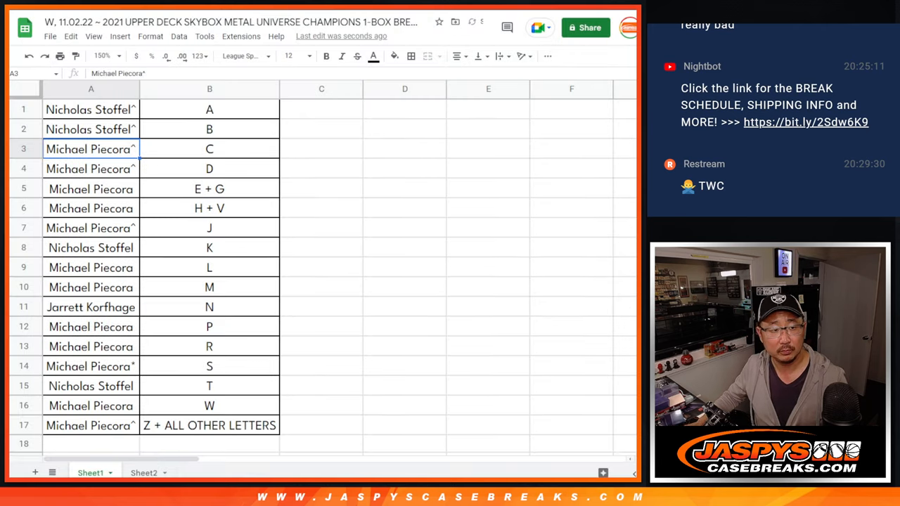
mouse_move(377, 460)
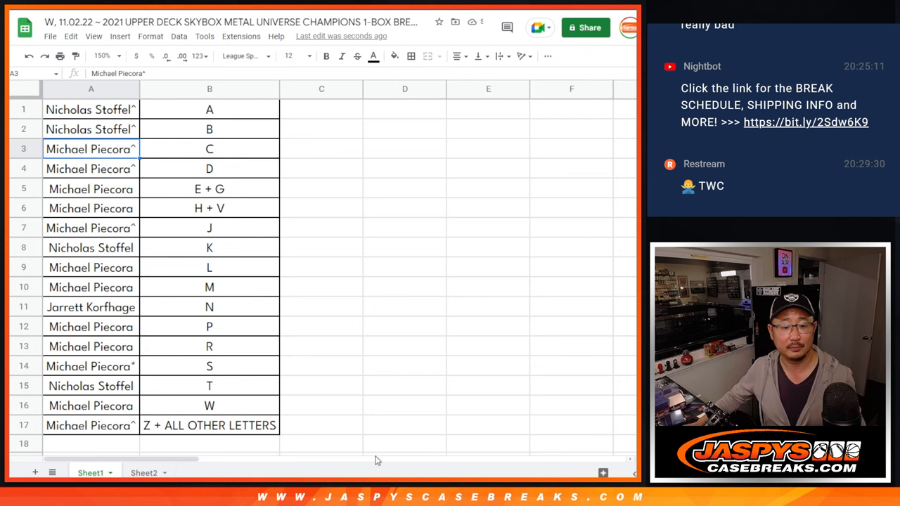